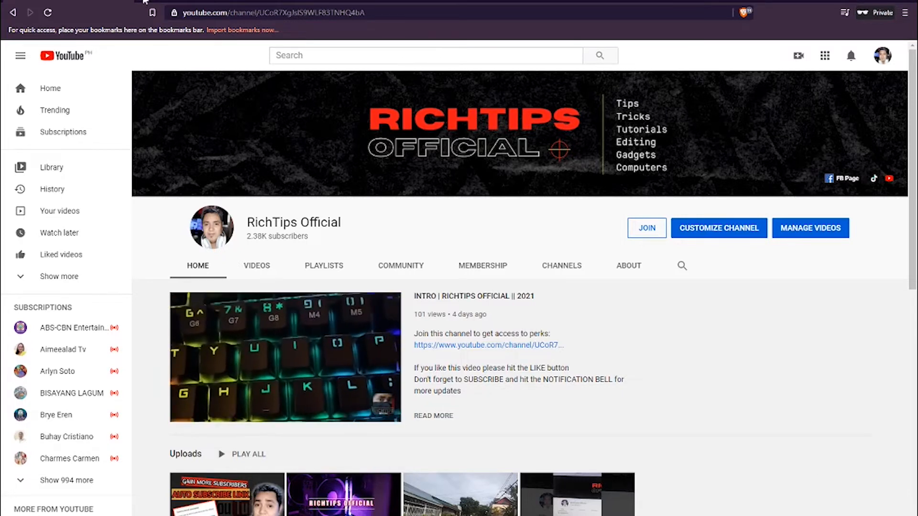
# - Search Google for 'nightbot' and open the Nightbot website result
pyautogui.write('nightbot&oq=nightbot&aqs=chrome..69i57.1743j0j1&sourceid=chrome&ie=UTF-8')
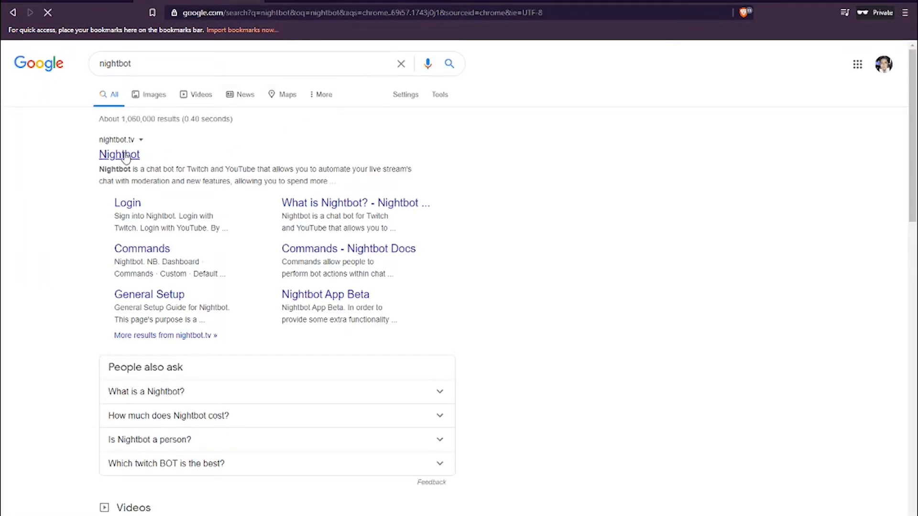
pyautogui.click(119, 154)
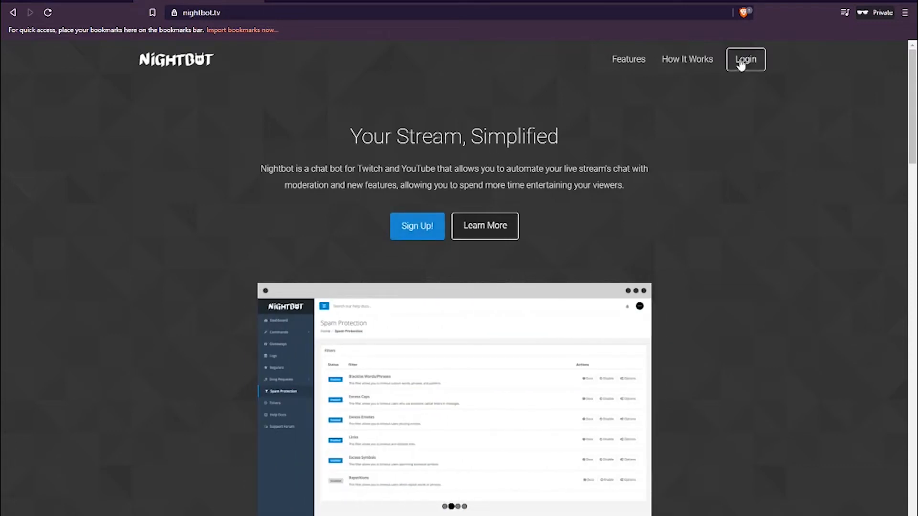
# - Log into Nightbot with YouTube and allow Google account access
pyautogui.click(745, 59)
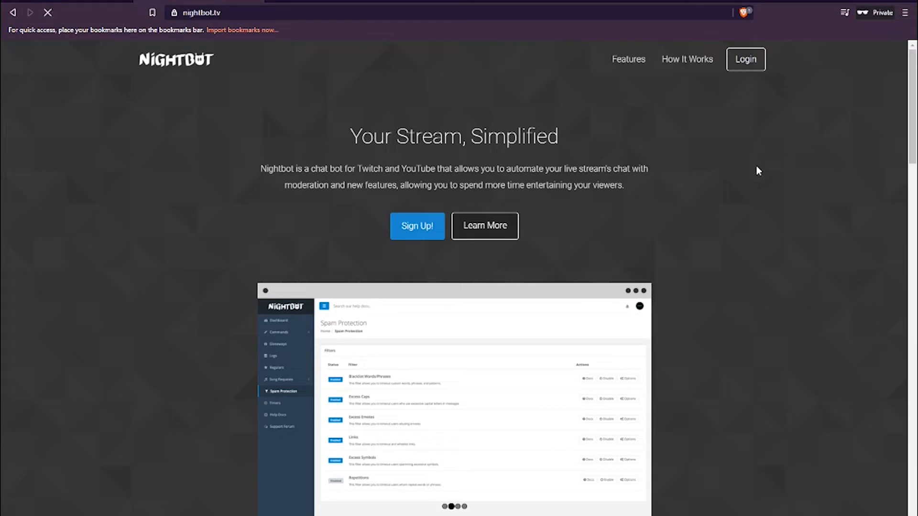
pyautogui.click(744, 58)
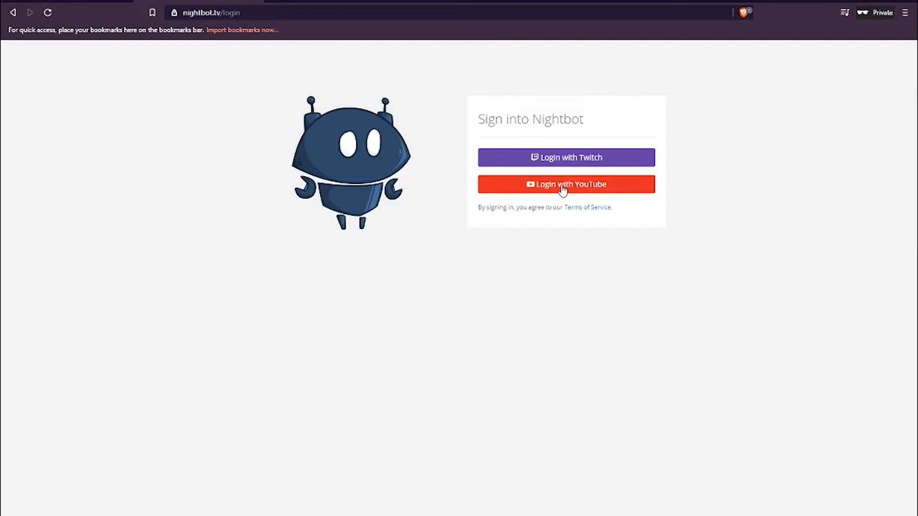
pyautogui.click(565, 183)
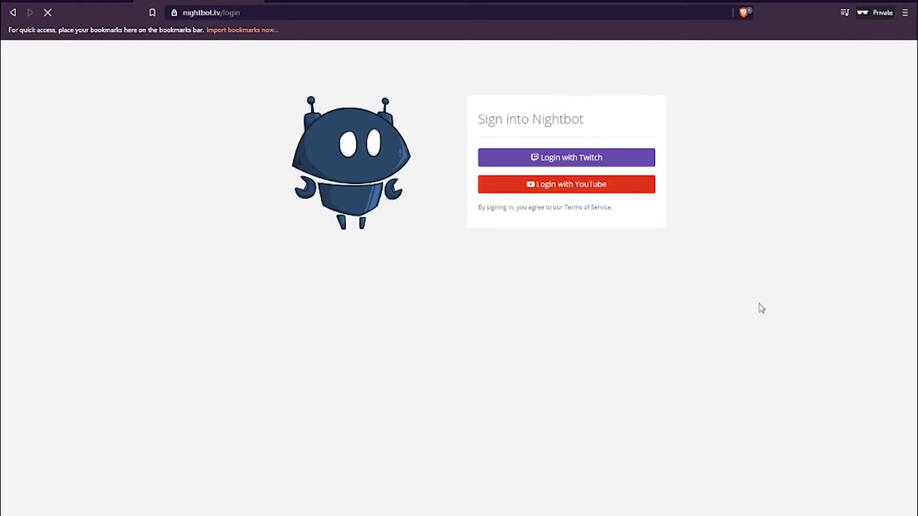
pyautogui.click(565, 184)
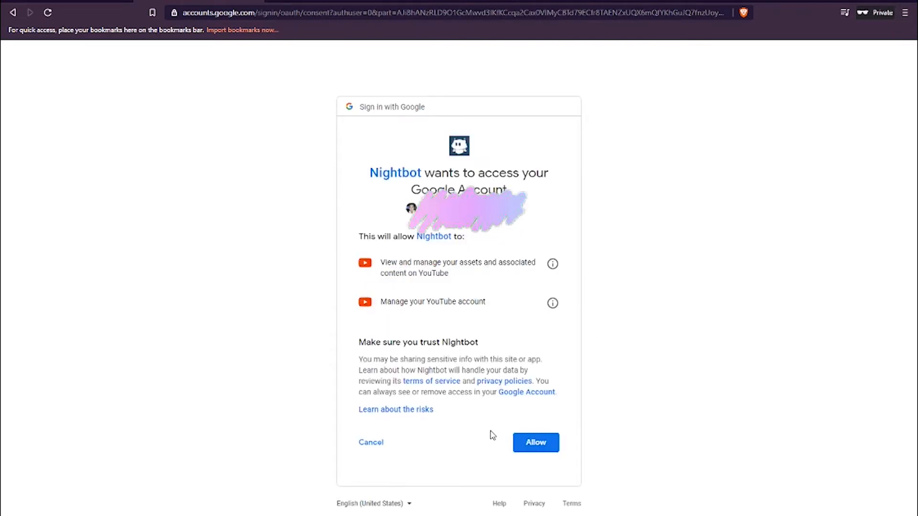
pyautogui.click(534, 441)
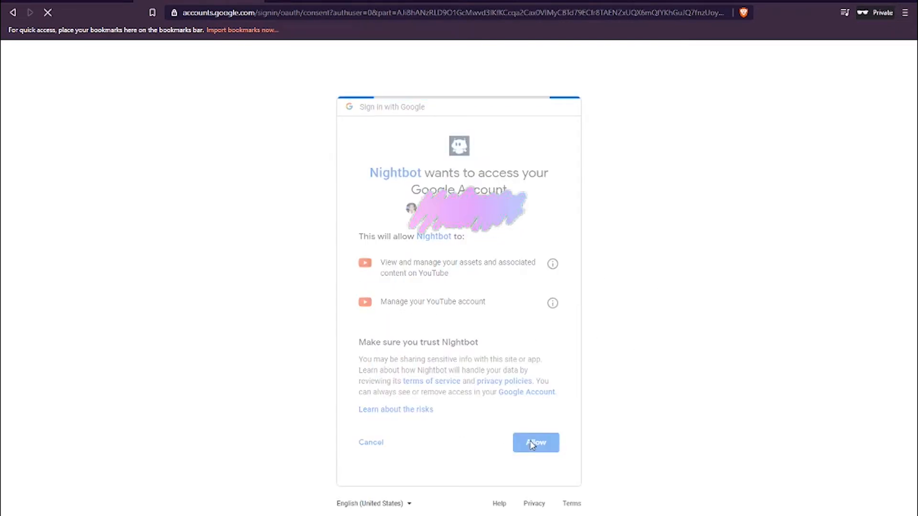
pyautogui.click(534, 443)
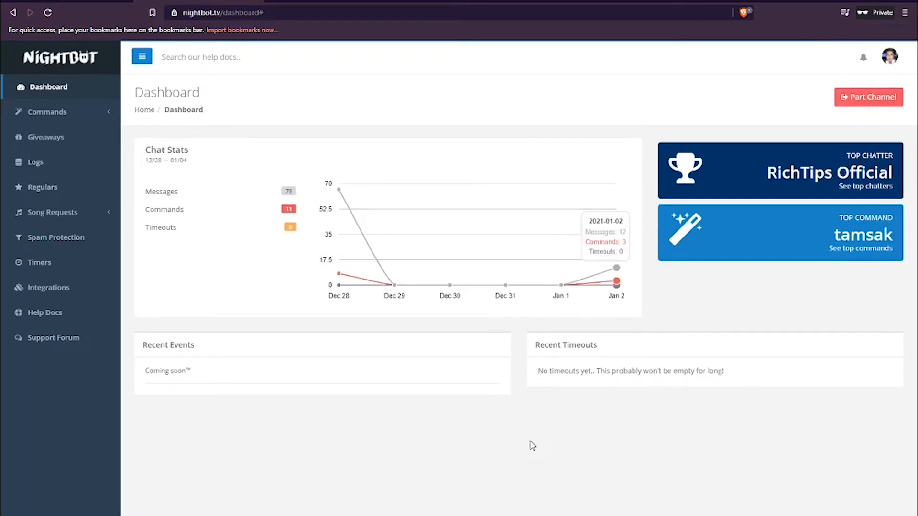
pyautogui.moveTo(339, 188)
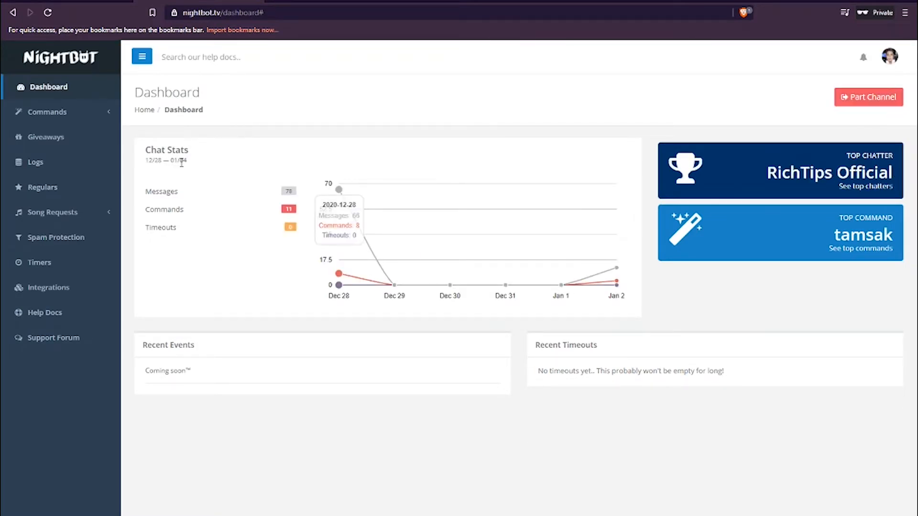
# - Open the Custom commands page under Commands in the sidebar
pyautogui.click(47, 112)
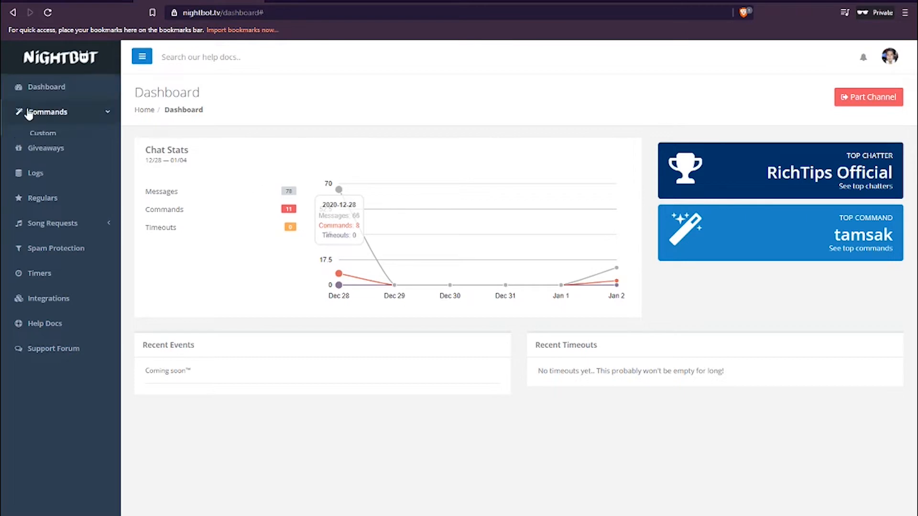
pyautogui.click(43, 133)
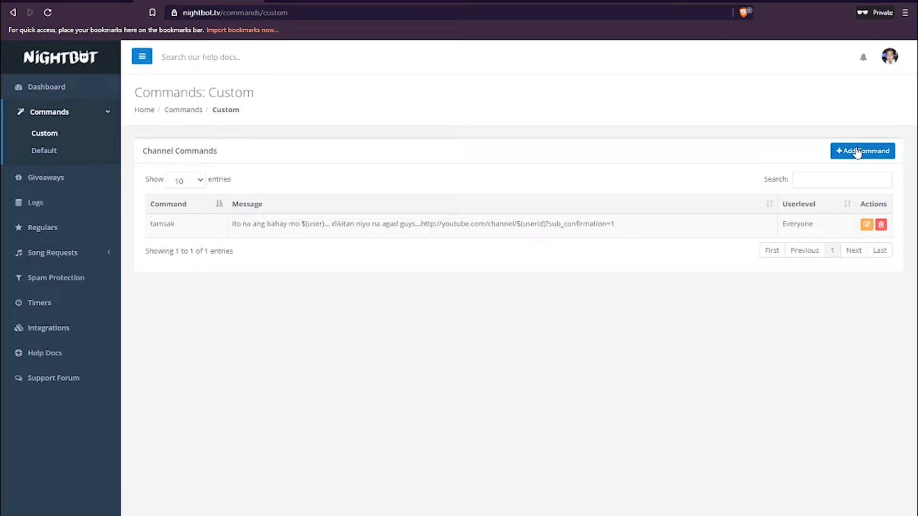
pyautogui.moveTo(336, 211)
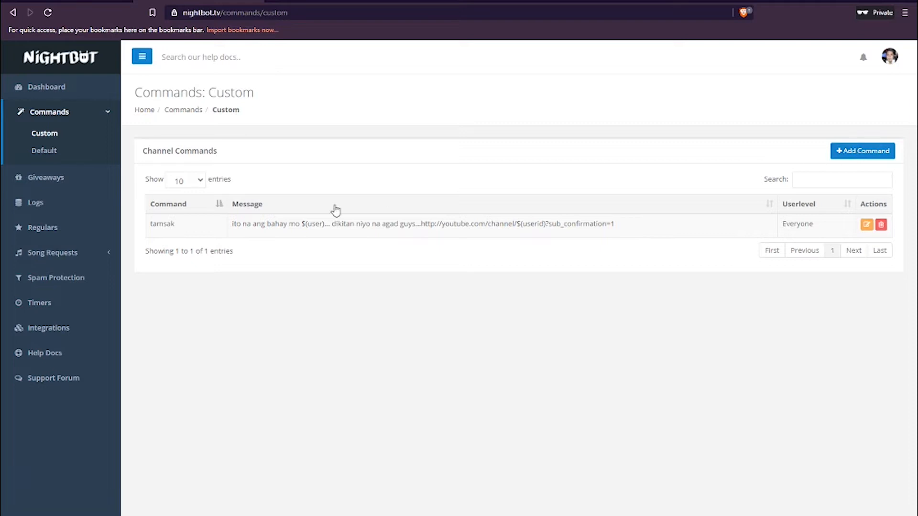
pyautogui.moveTo(862, 151)
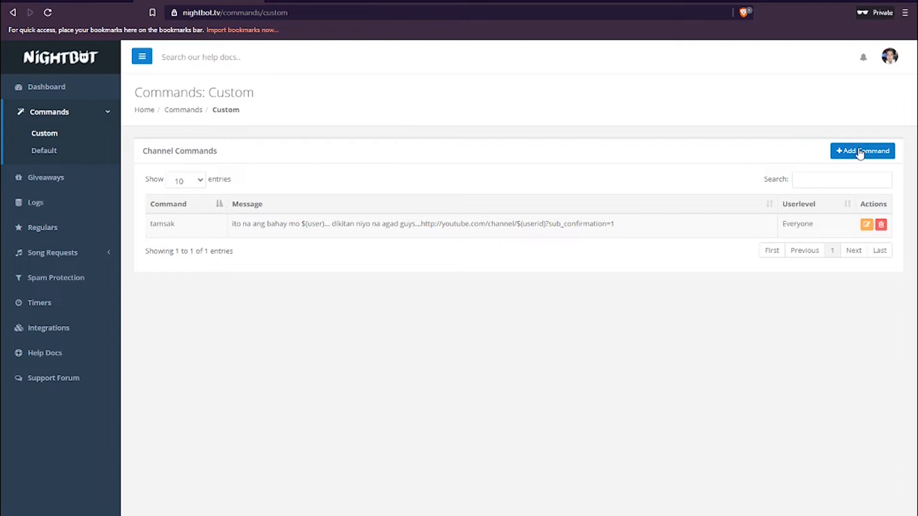
pyautogui.moveTo(848, 159)
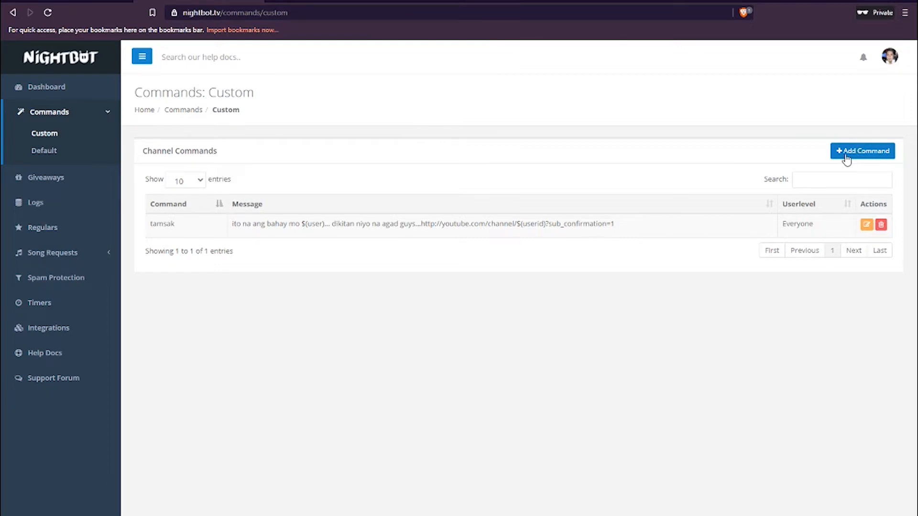
pyautogui.moveTo(858, 159)
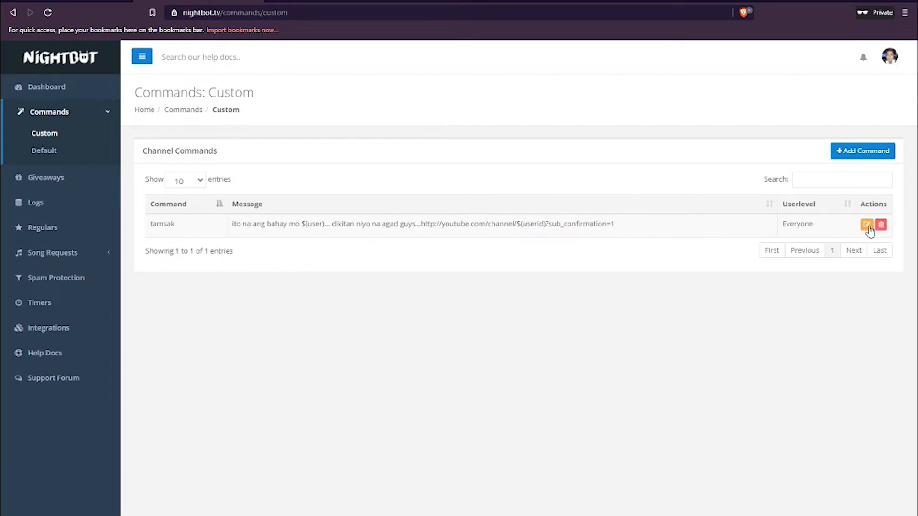
# - Open the tamsak command's edit form and select its name
pyautogui.click(866, 224)
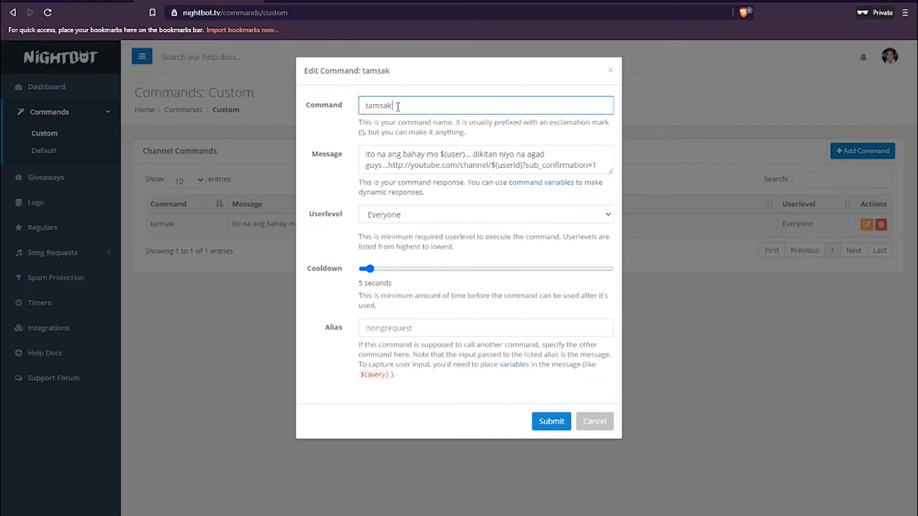
pyautogui.doubleClick(378, 105)
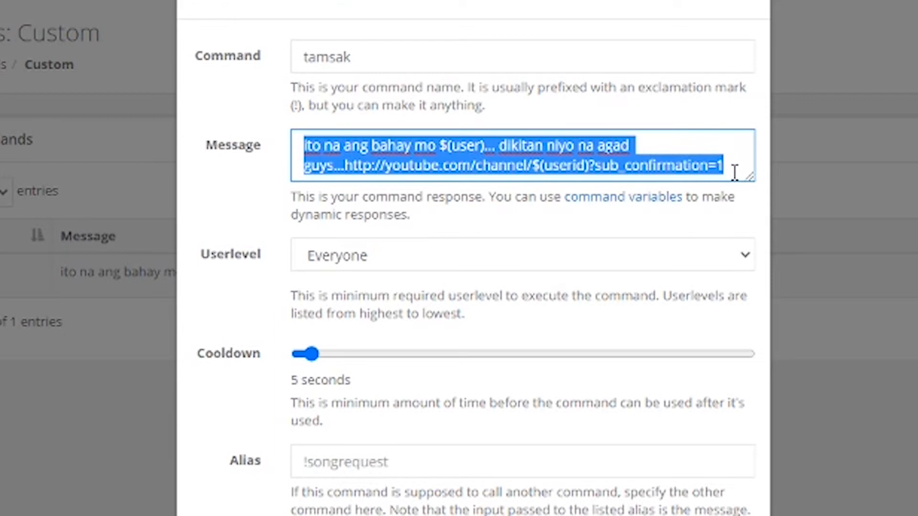
pyautogui.moveTo(342, 144)
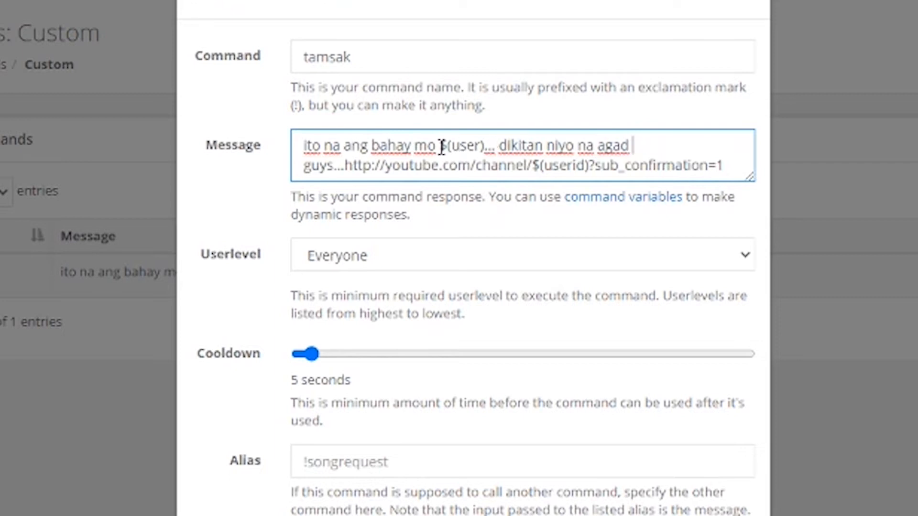
pyautogui.doubleClick(462, 146)
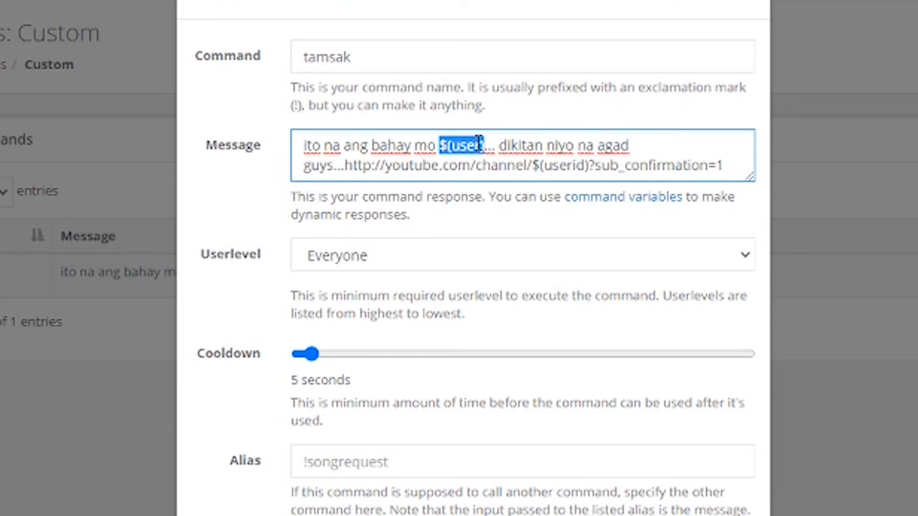
pyautogui.moveTo(296, 42)
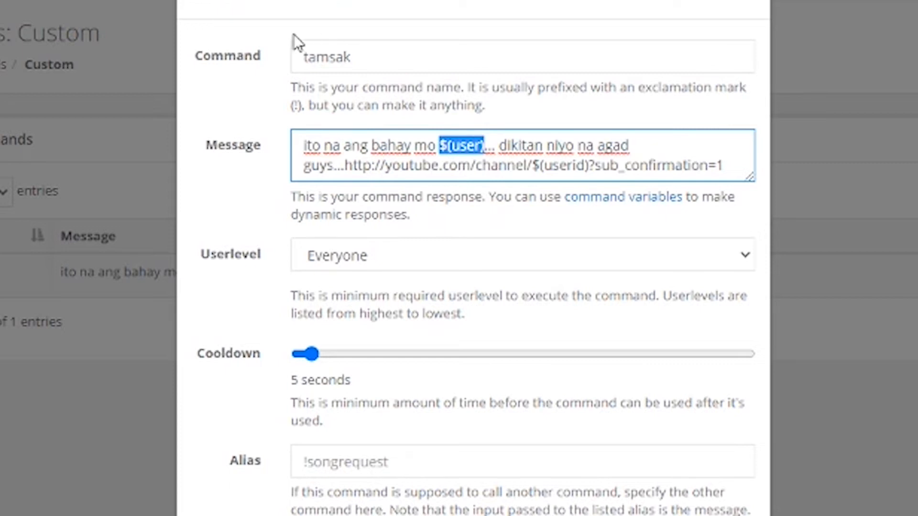
pyautogui.click(303, 57)
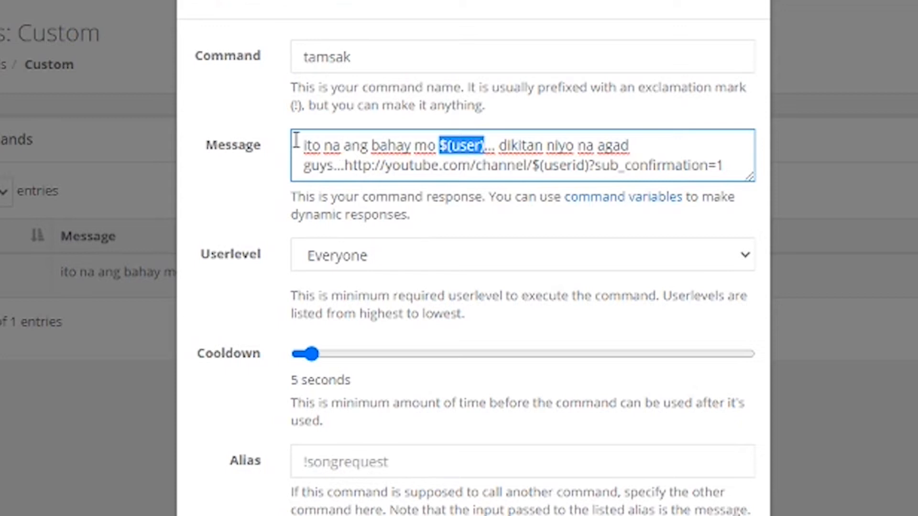
pyautogui.moveTo(662, 158)
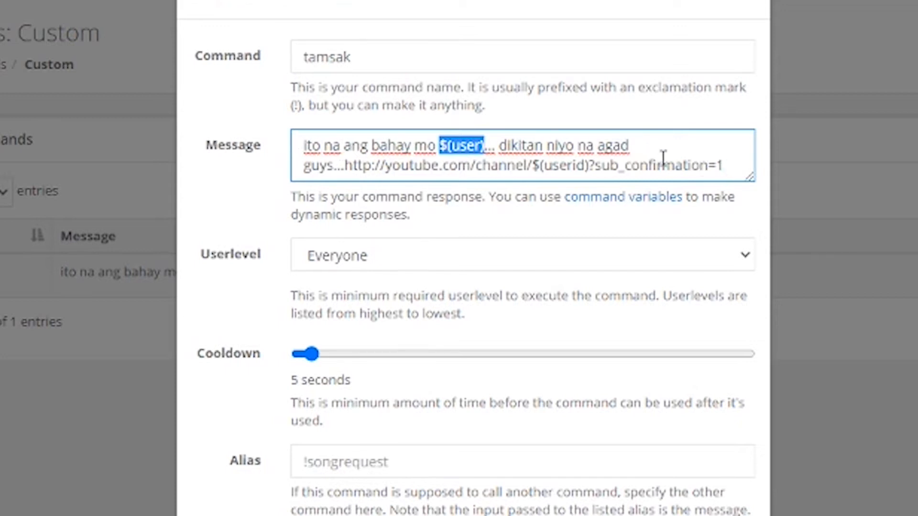
pyautogui.moveTo(448, 157)
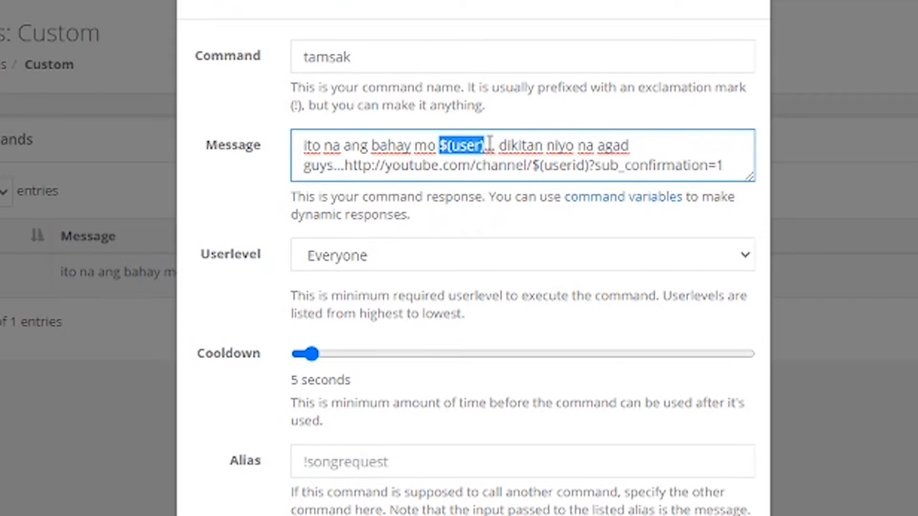
pyautogui.moveTo(392, 202)
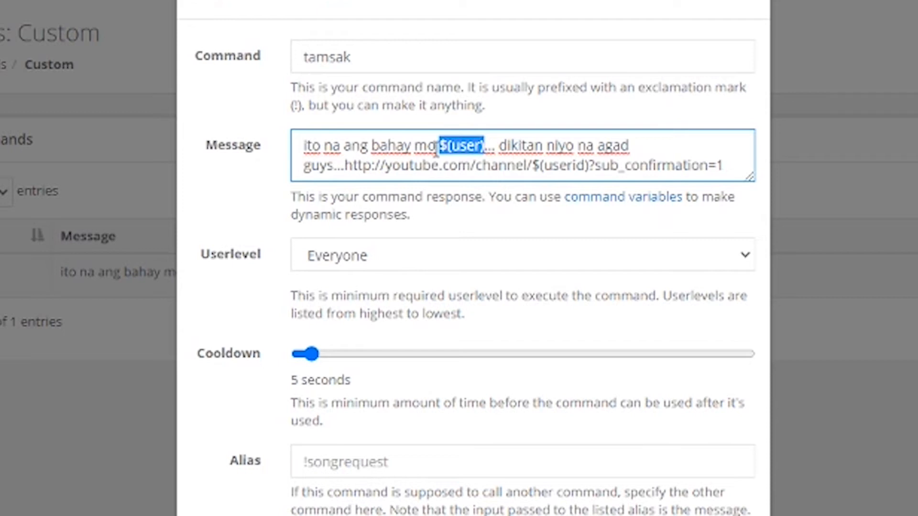
pyautogui.click(303, 146)
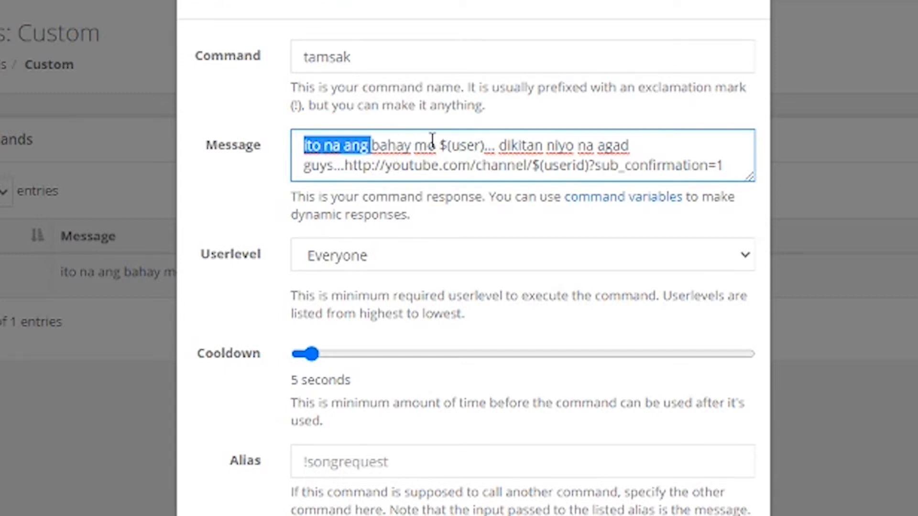
pyautogui.doubleClick(460, 146)
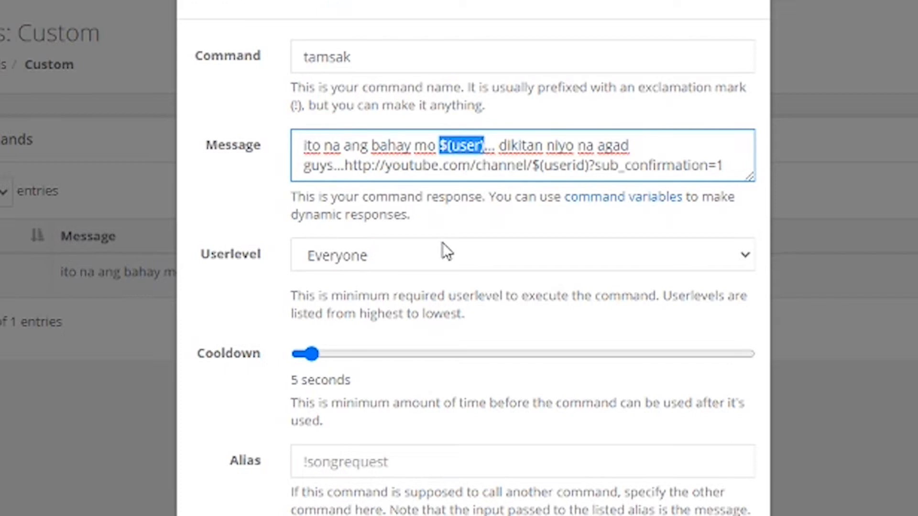
pyautogui.click(509, 145)
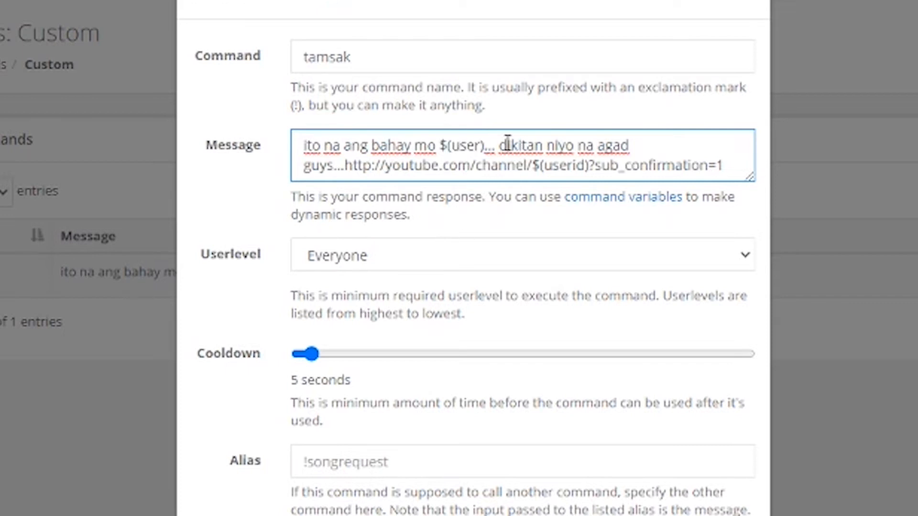
pyautogui.click(460, 196)
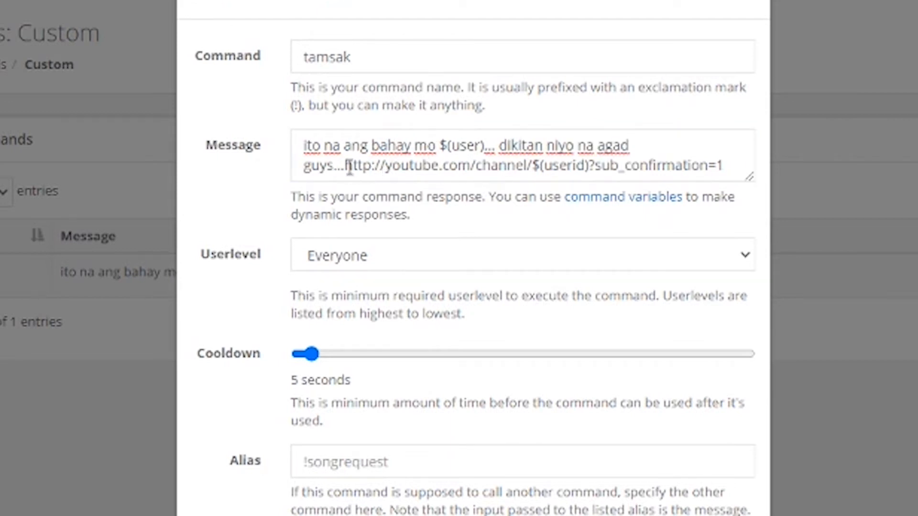
pyautogui.moveTo(348, 166); pyautogui.dragTo(644, 166)
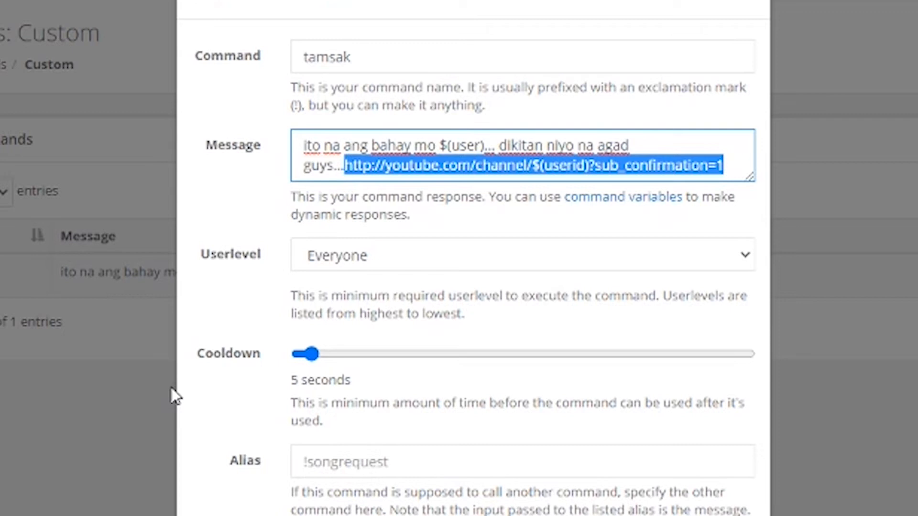
pyautogui.moveTo(483, 240)
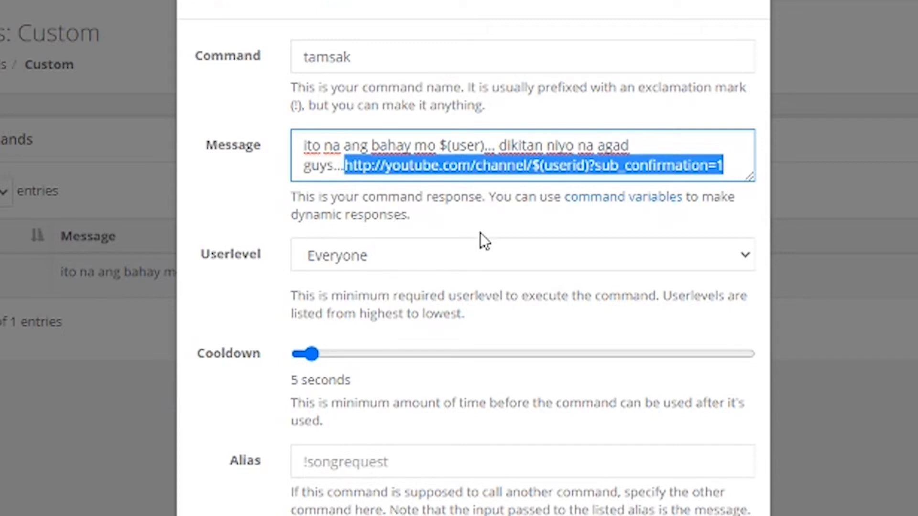
pyautogui.click(504, 229)
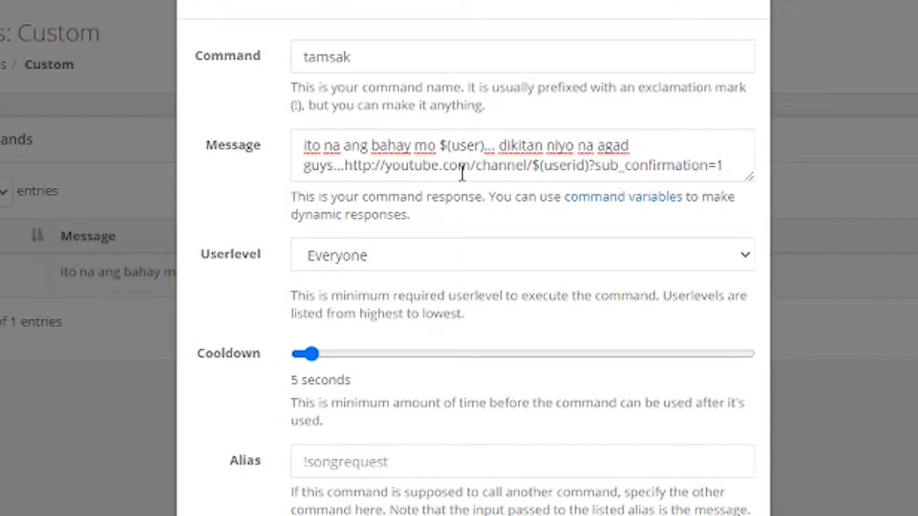
pyautogui.moveTo(477, 174)
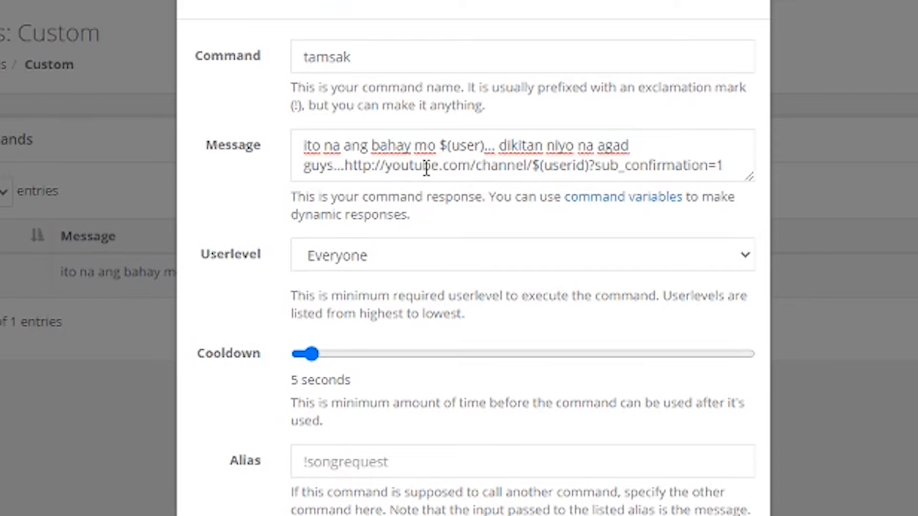
pyautogui.moveTo(359, 165)
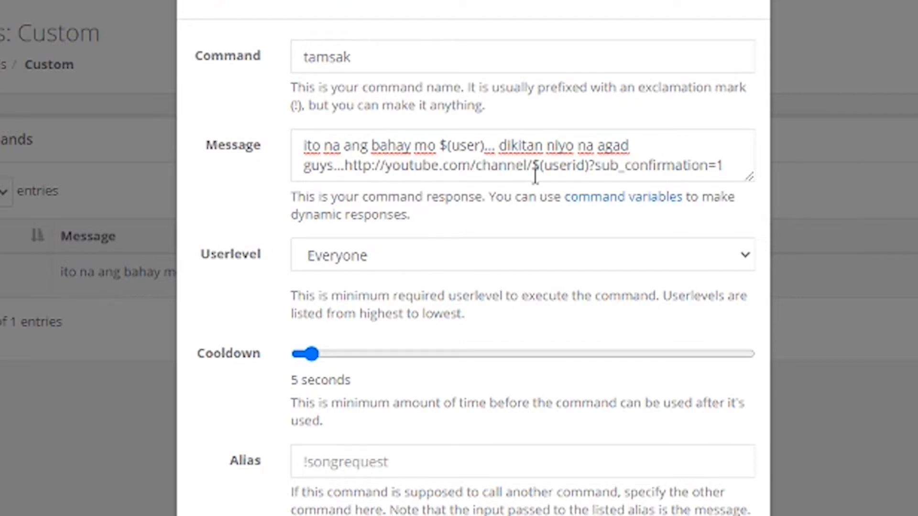
pyautogui.doubleClick(513, 166)
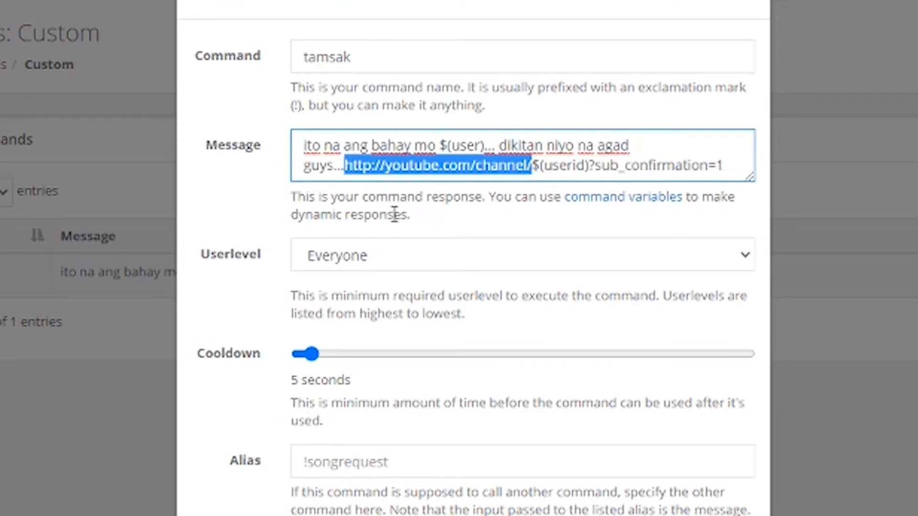
pyautogui.moveTo(542, 178)
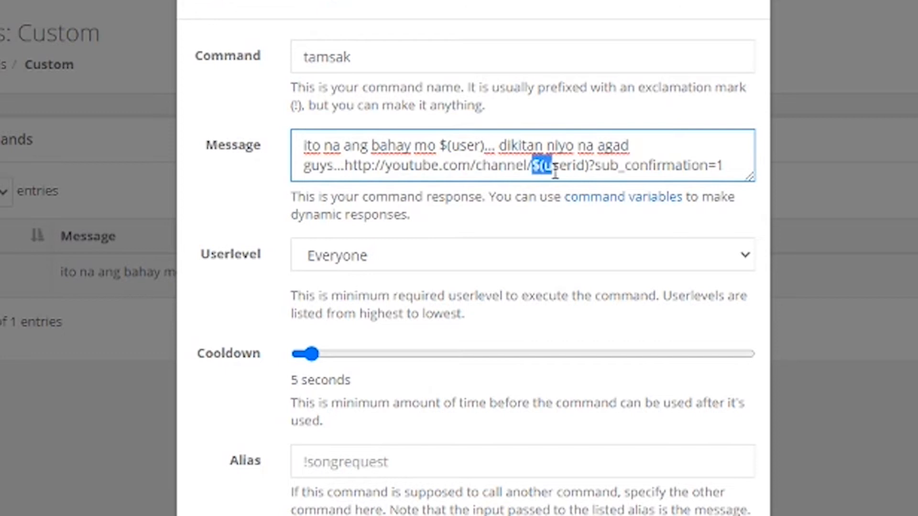
pyautogui.doubleClick(559, 166)
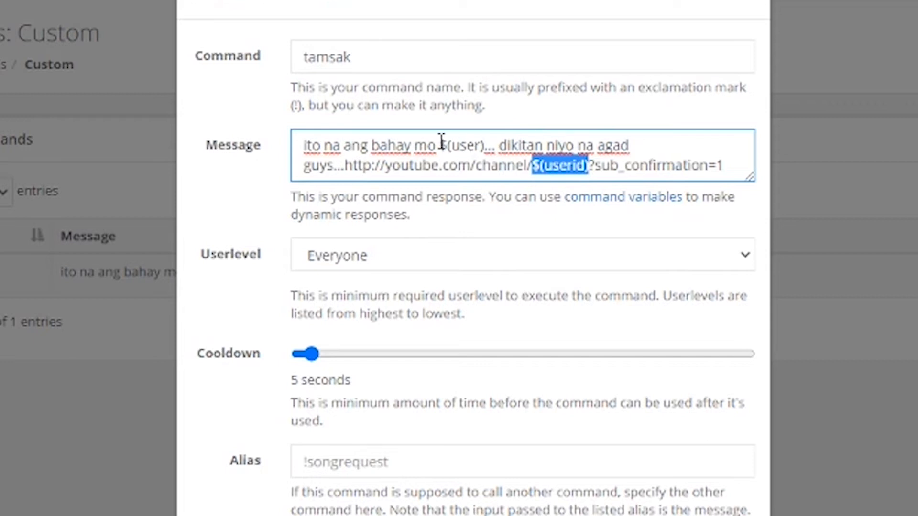
pyautogui.doubleClick(462, 145)
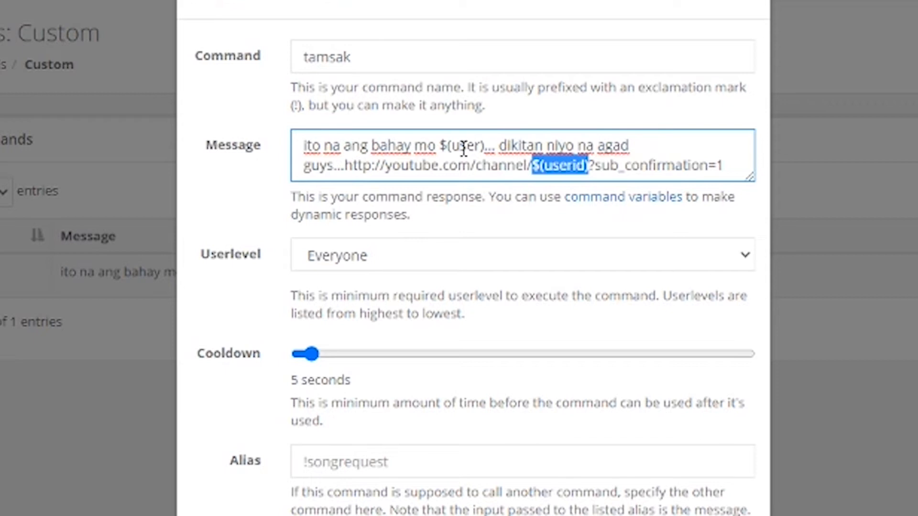
pyautogui.moveTo(590, 177)
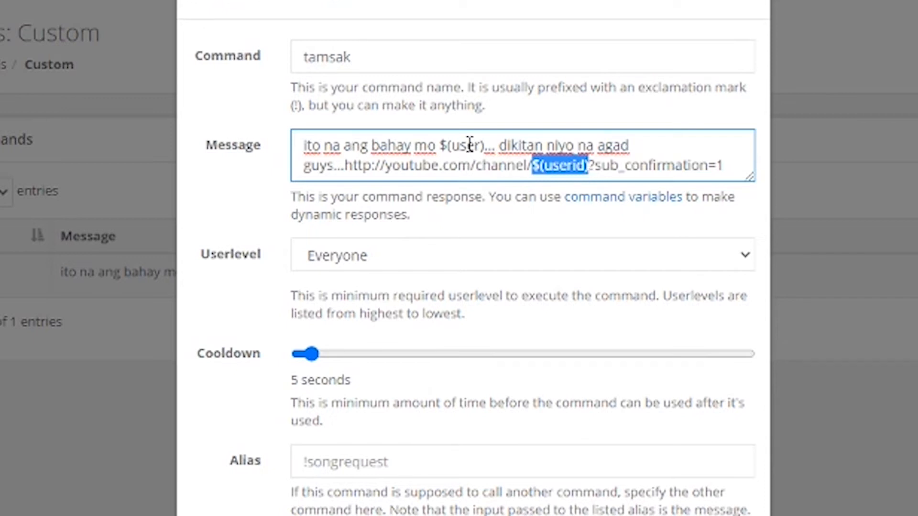
pyautogui.doubleClick(464, 145)
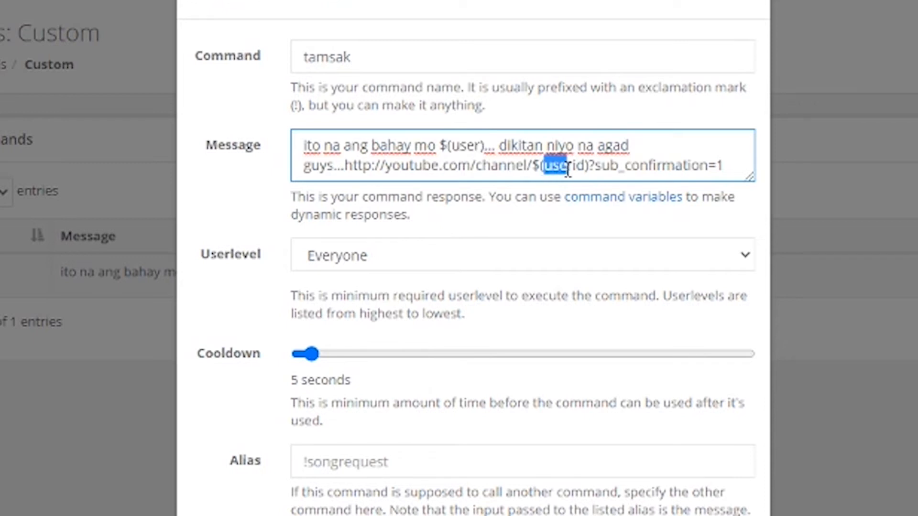
pyautogui.doubleClick(564, 164)
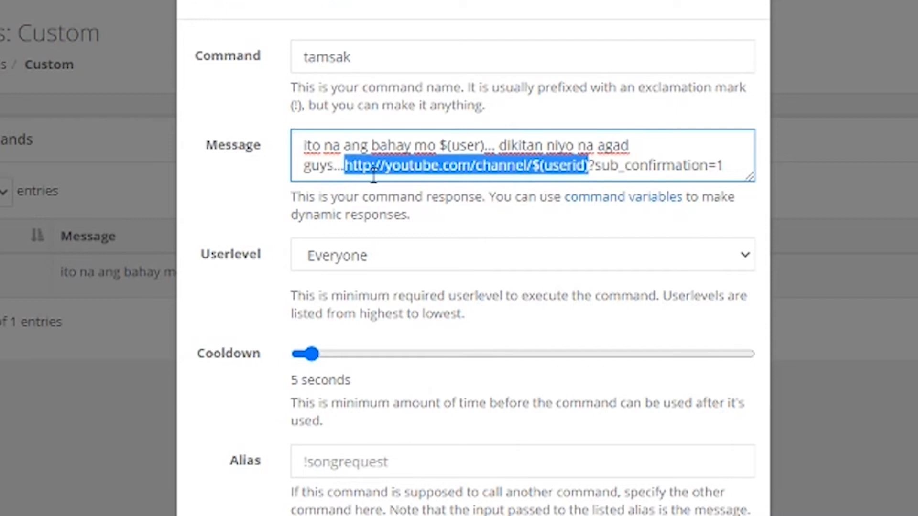
pyautogui.moveTo(392, 177)
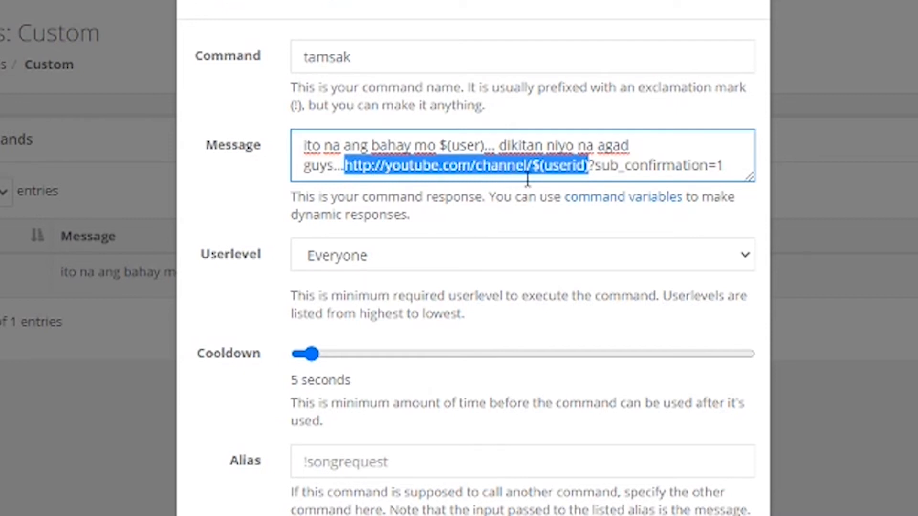
pyautogui.moveTo(548, 180)
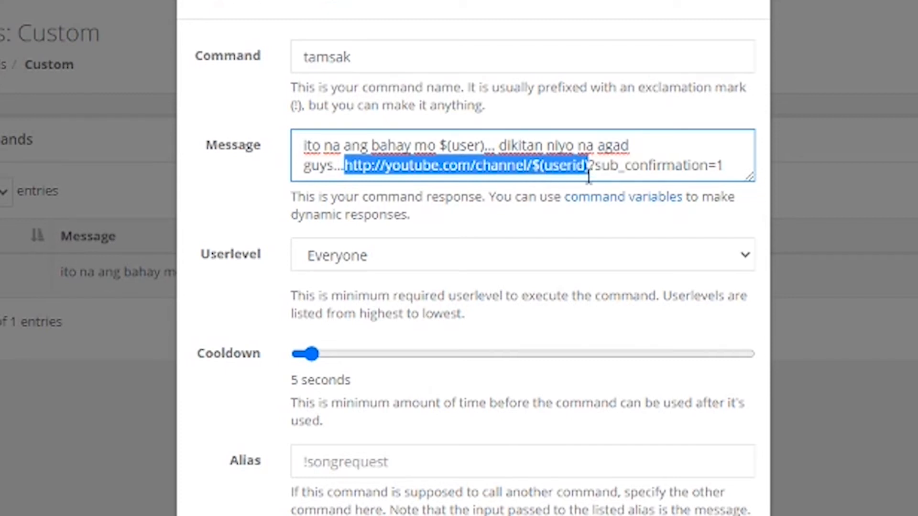
pyautogui.moveTo(313, 243)
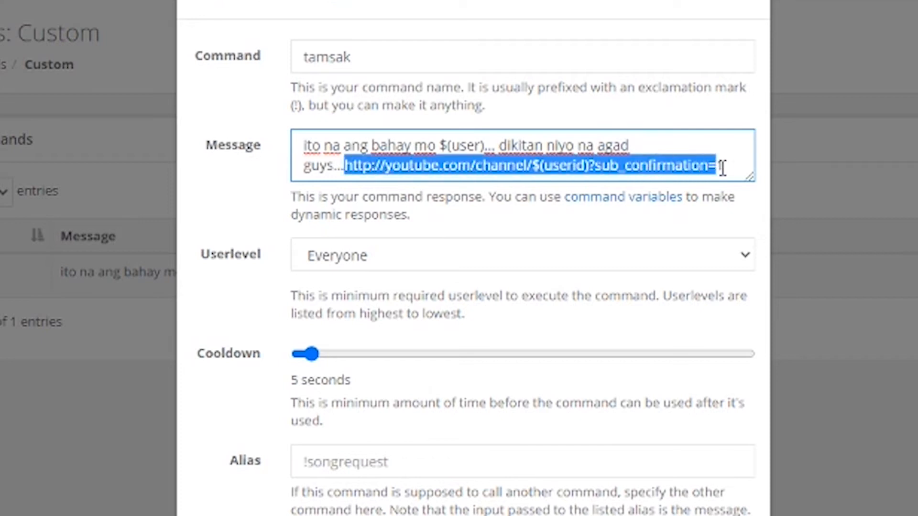
# - Type '1' into the tamsak message while reviewing the sub_confirmation link
pyautogui.write('1')
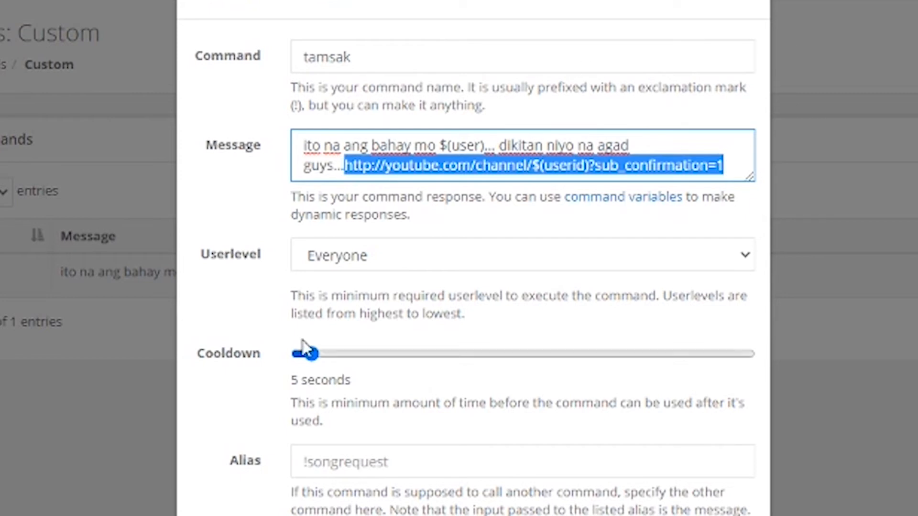
pyautogui.click(521, 255)
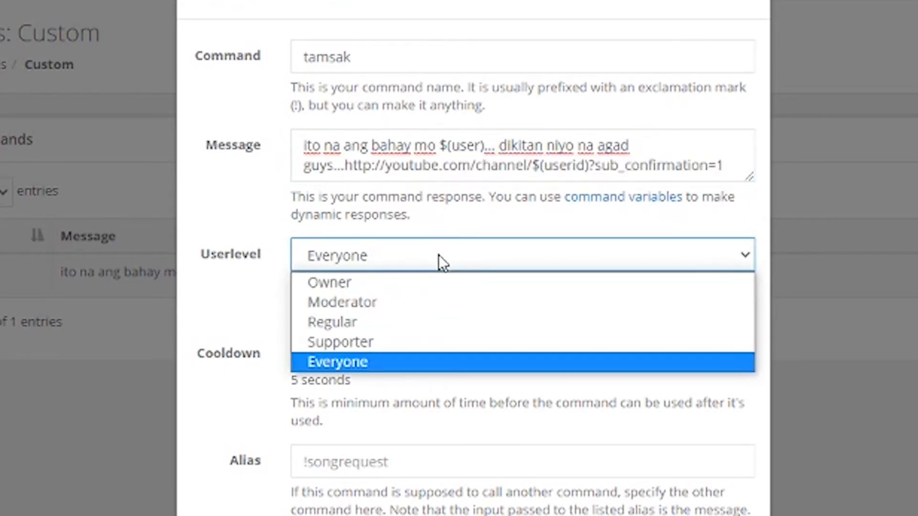
pyautogui.moveTo(389, 287)
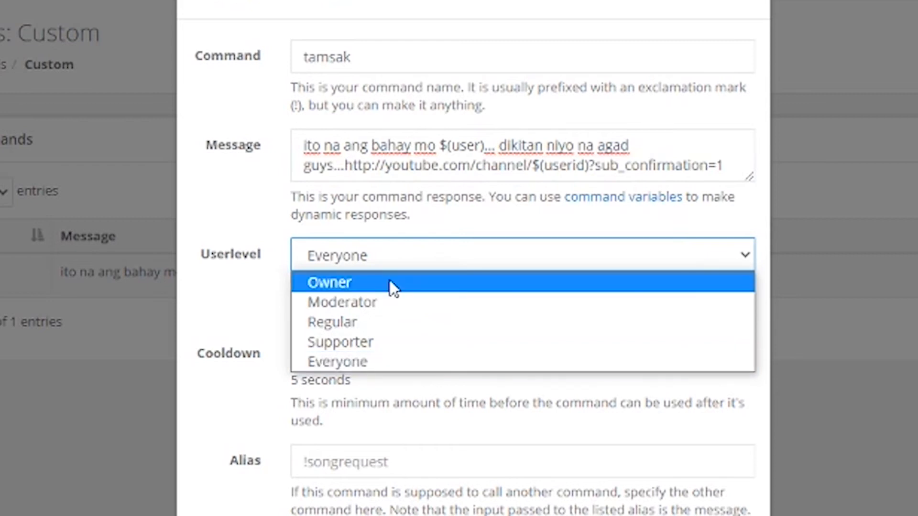
pyautogui.click(341, 302)
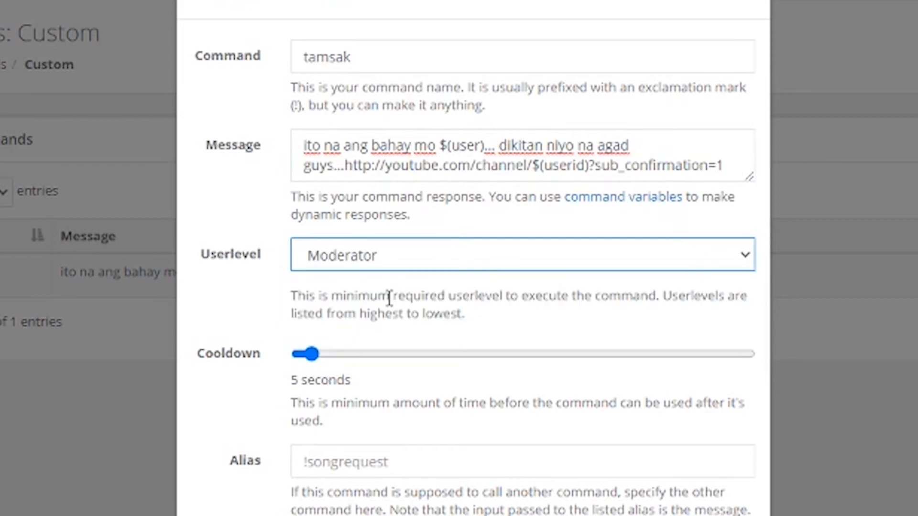
pyautogui.click(523, 255)
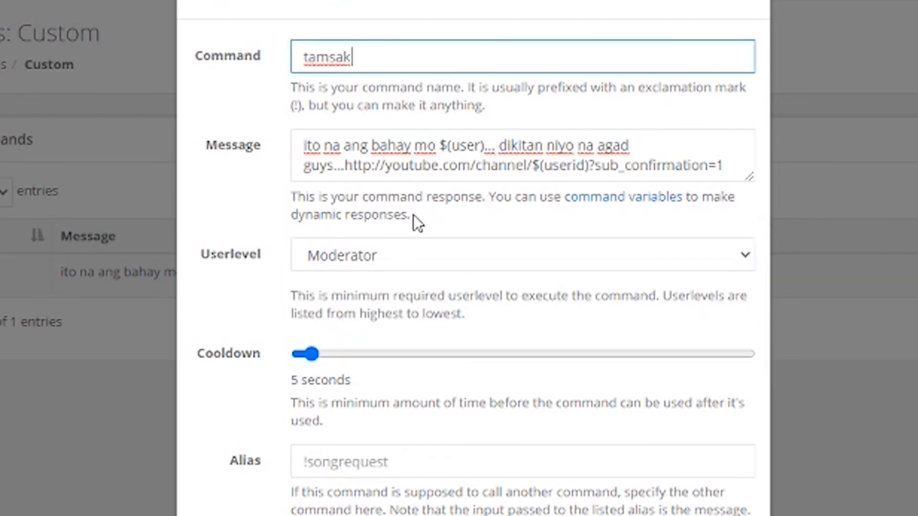
pyautogui.click(522, 255)
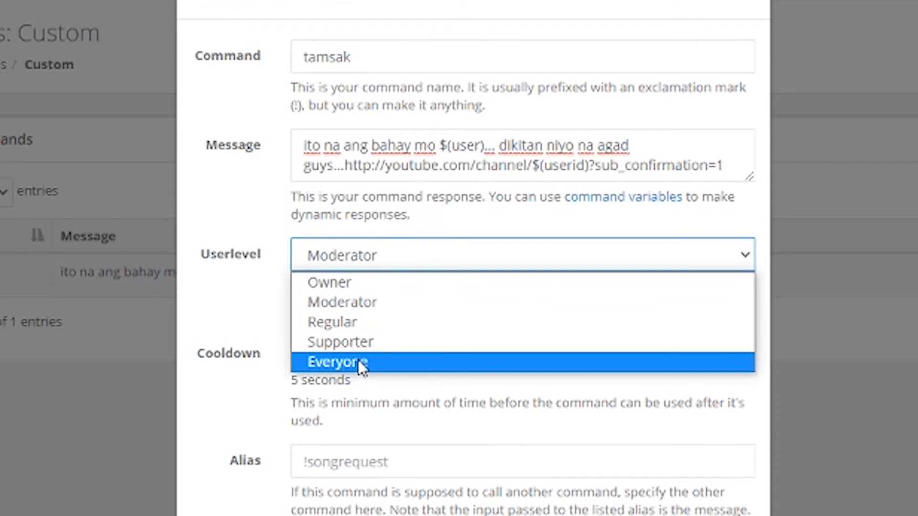
pyautogui.click(337, 362)
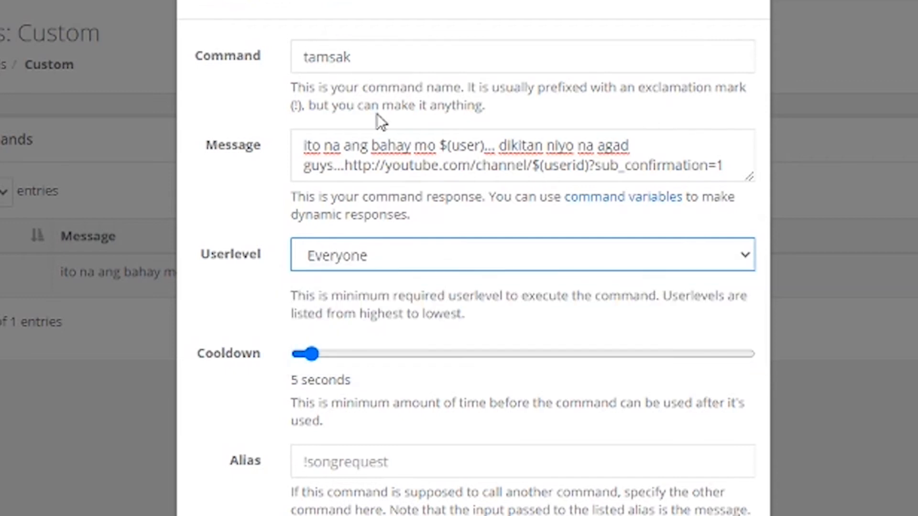
pyautogui.doubleClick(328, 56)
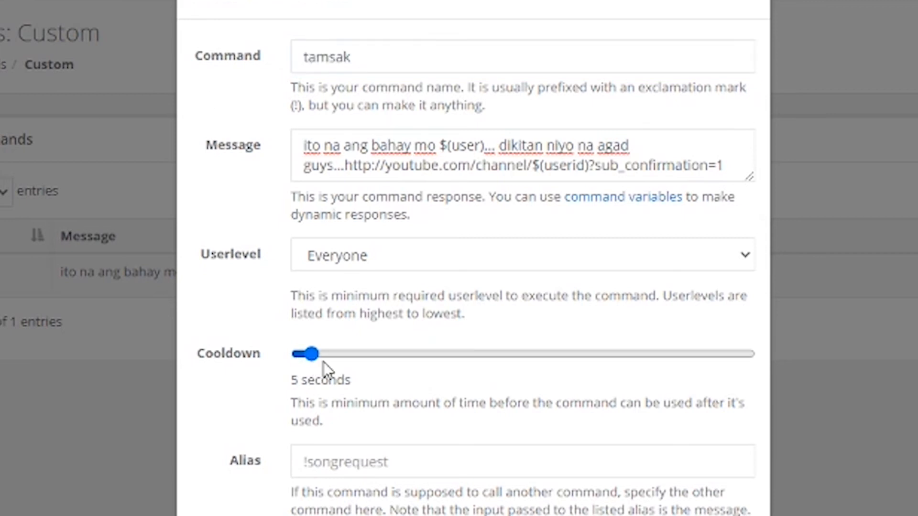
pyautogui.moveTo(325, 372)
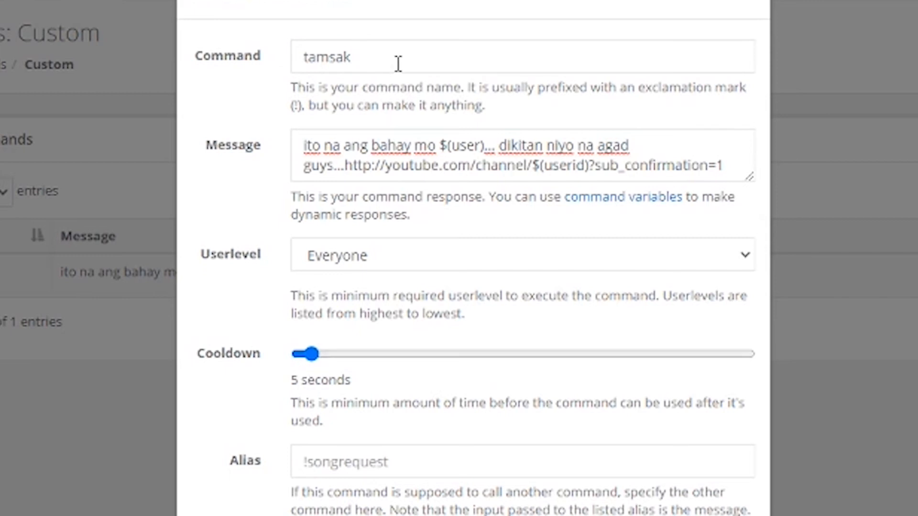
pyautogui.doubleClick(327, 57)
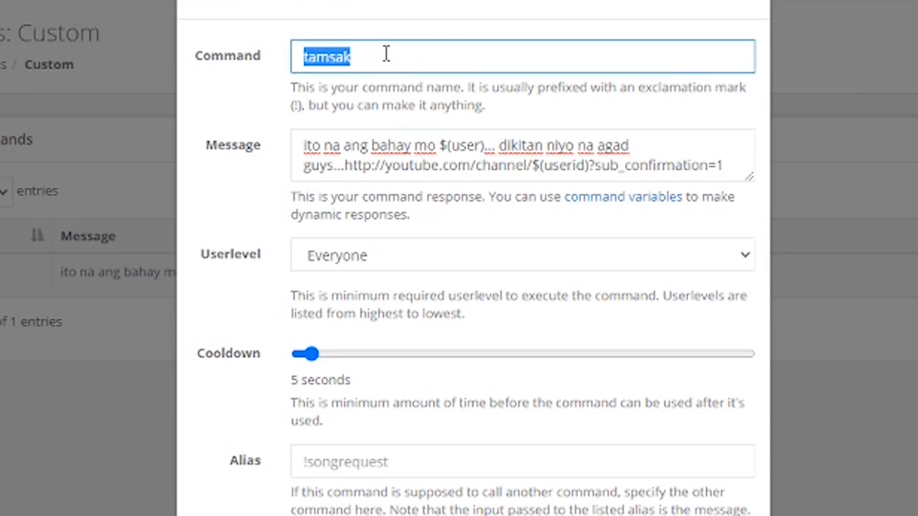
pyautogui.click(387, 57)
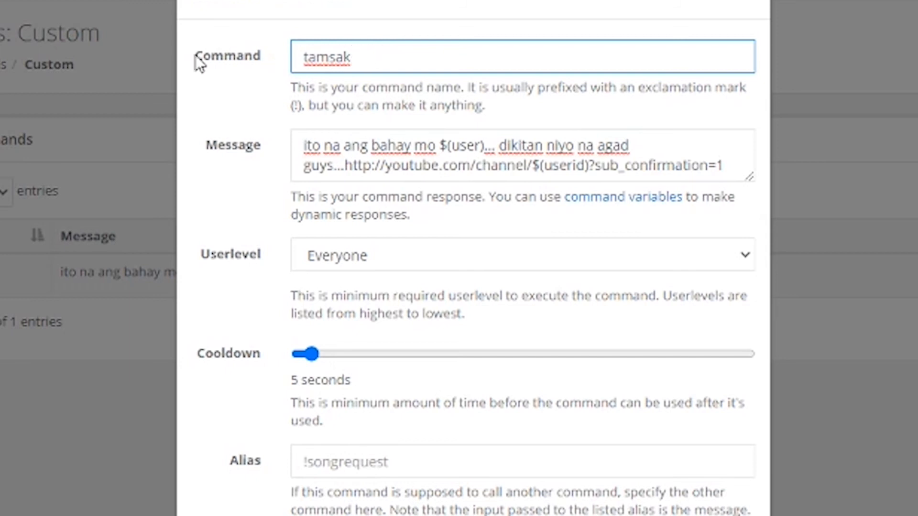
pyautogui.click(392, 57)
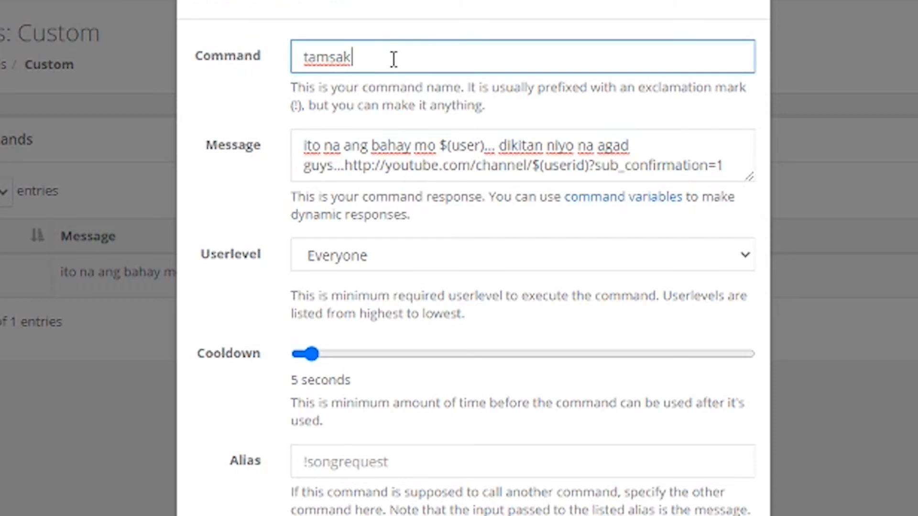
pyautogui.doubleClick(232, 146)
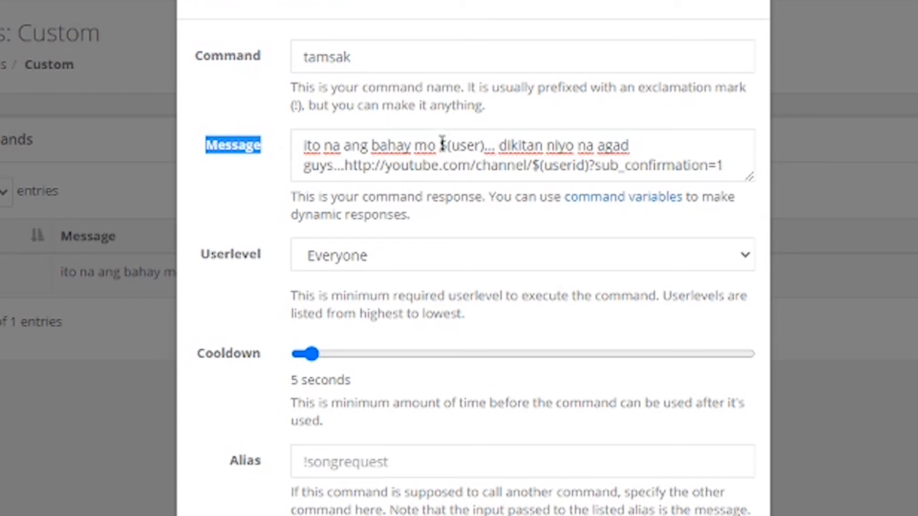
pyautogui.doubleClick(460, 146)
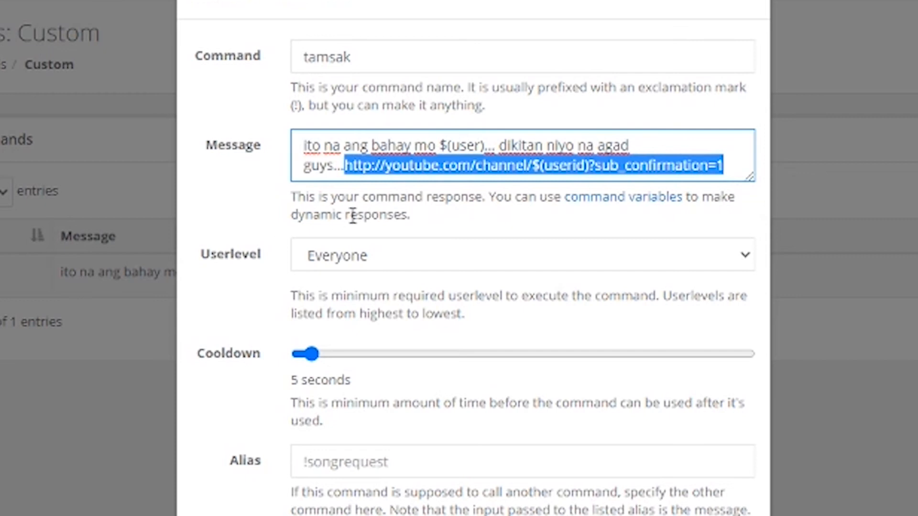
pyautogui.moveTo(458, 167)
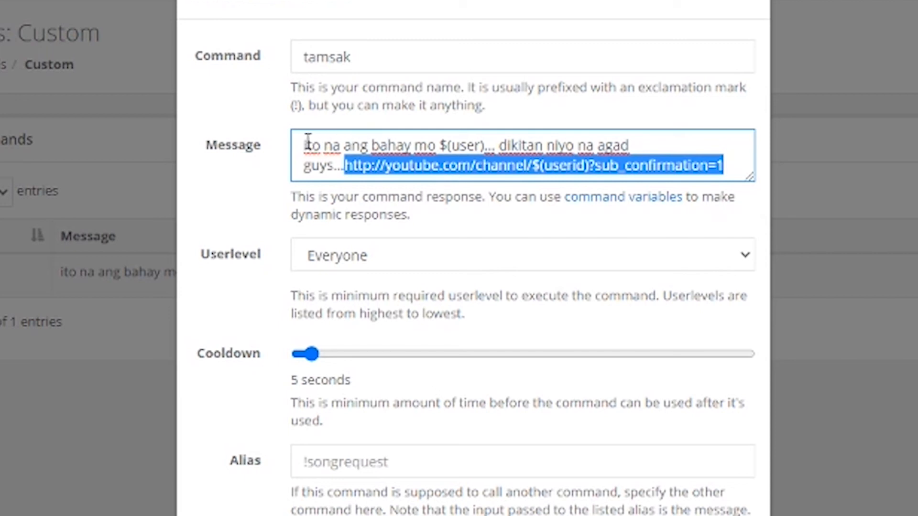
pyautogui.press('ctrl+a')
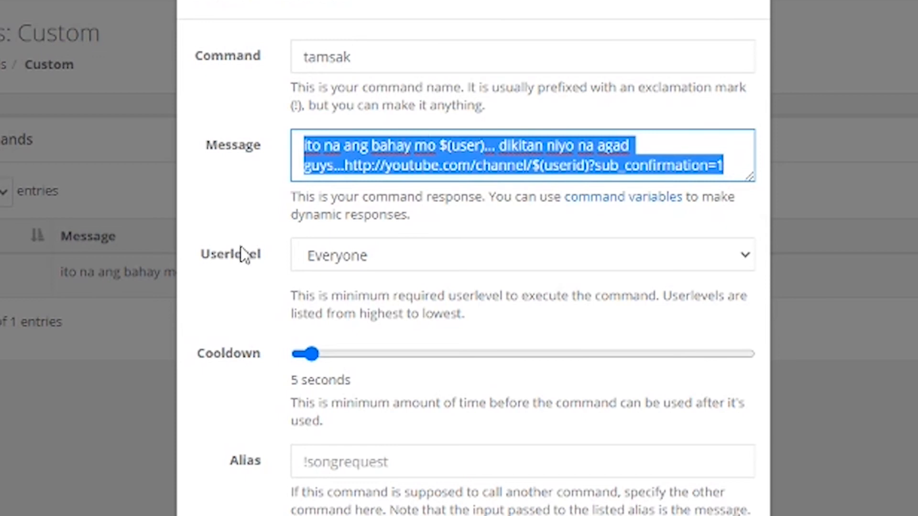
pyautogui.moveTo(408, 274)
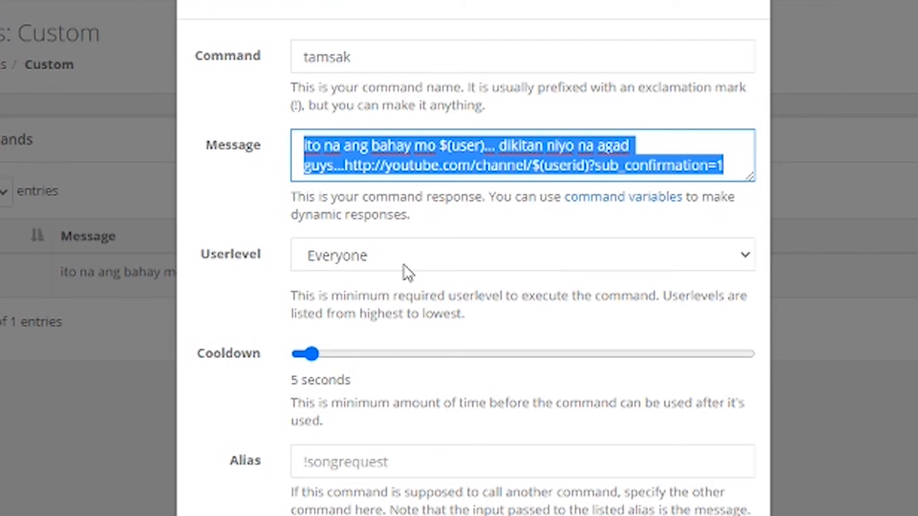
# - Move the cooldown to 38 s and back to 5 s, then submit the form
pyautogui.moveTo(310, 354); pyautogui.dragTo(359, 354)
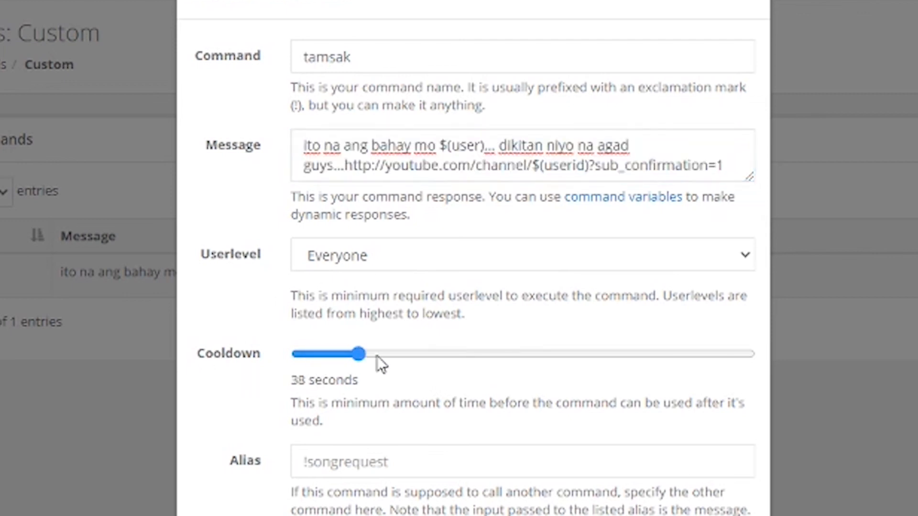
pyautogui.moveTo(359, 353); pyautogui.dragTo(308, 354)
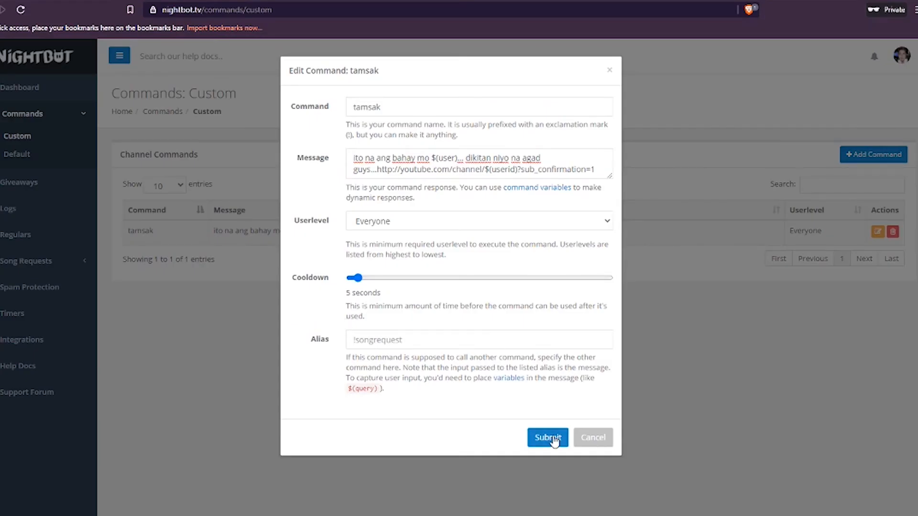
pyautogui.moveTo(412, 451)
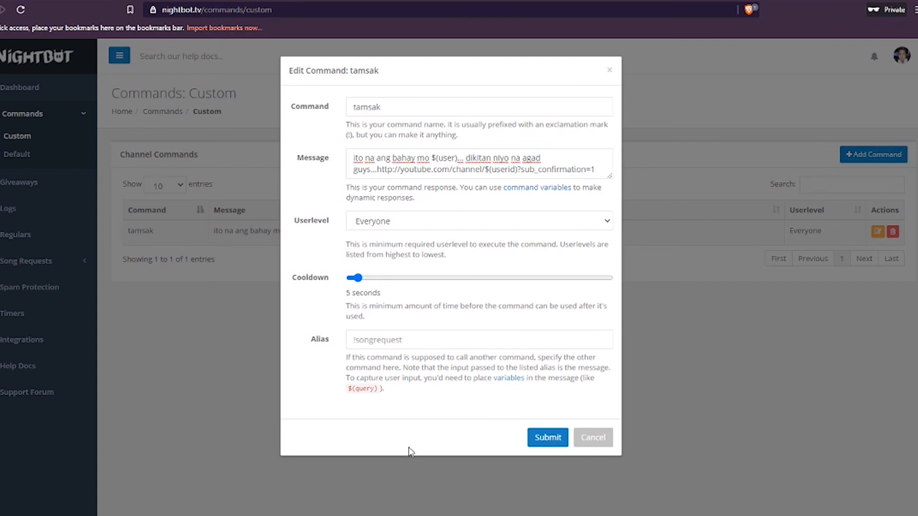
pyautogui.click(546, 438)
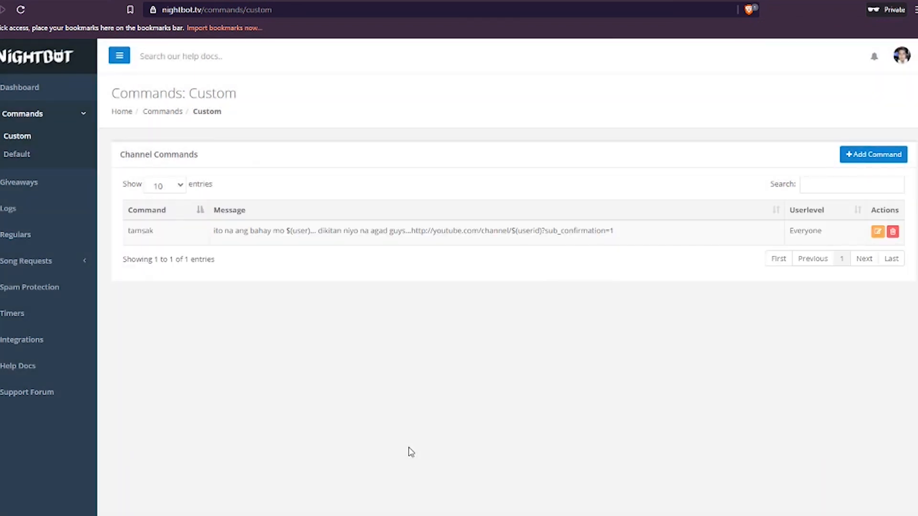